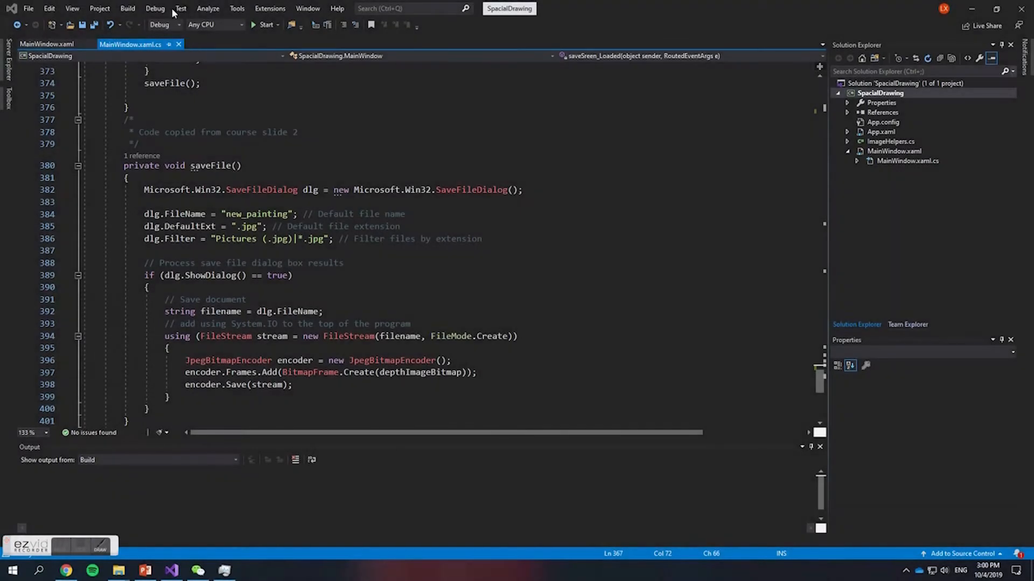
- Build and launch the SpacialDrawing app from Visual Studio
left_click(266, 24)
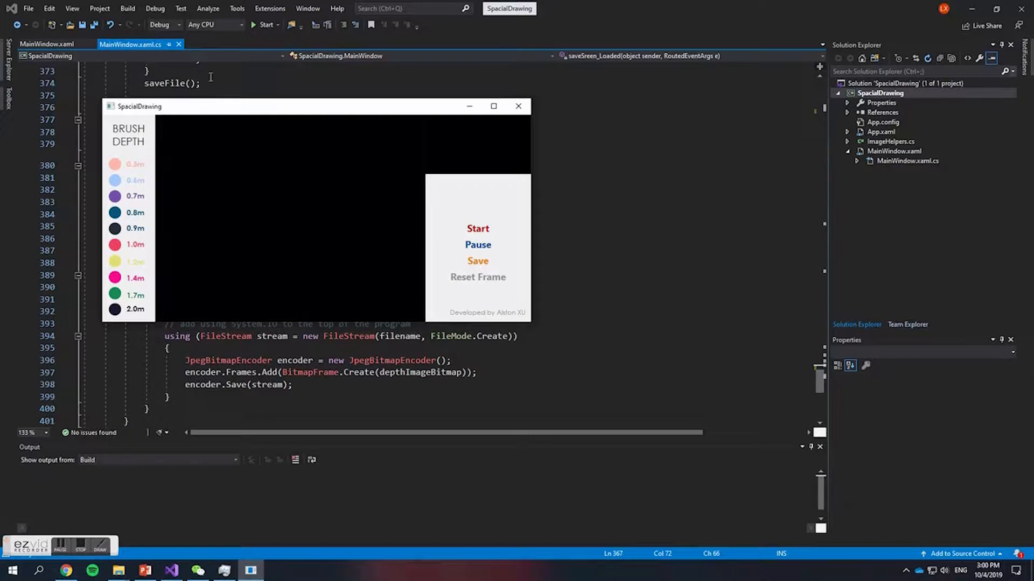
mouse_move(493, 107)
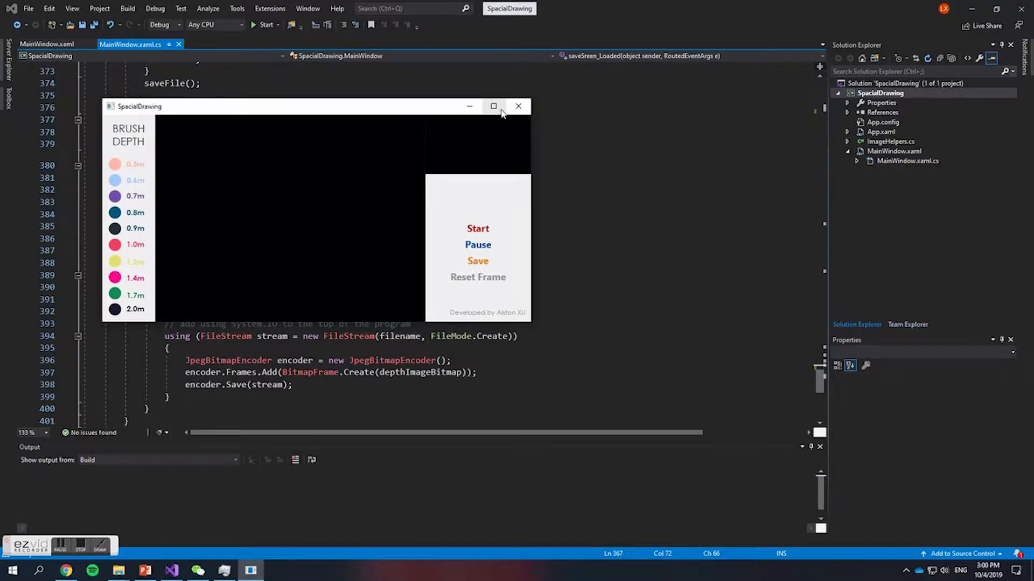
- Maximize the app and start painting a depth-coloured picture from body movement
left_click(493, 106)
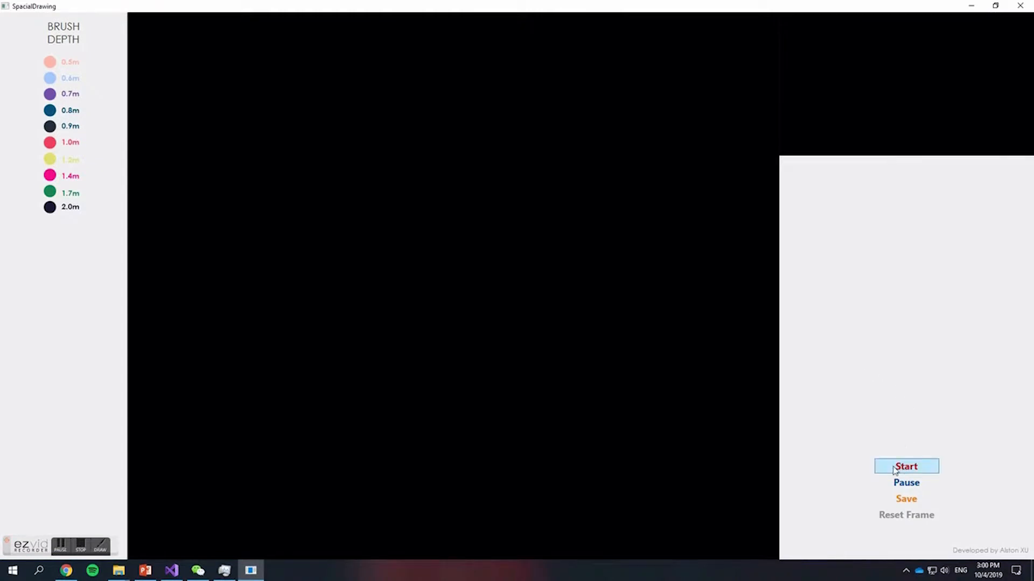
left_click(905, 466)
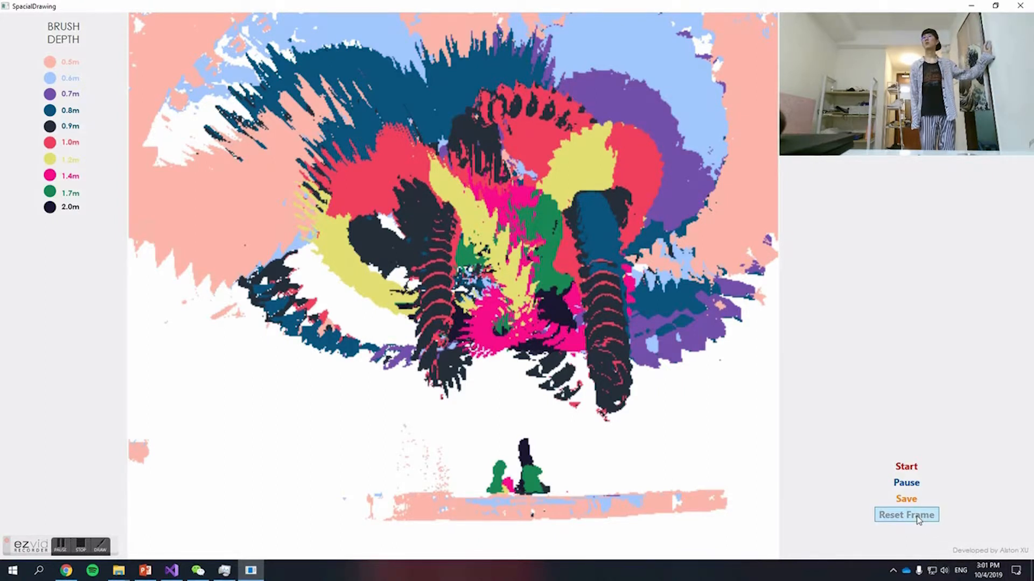
- Reset the frame and paint a new mostly red and yellow picture
left_click(906, 515)
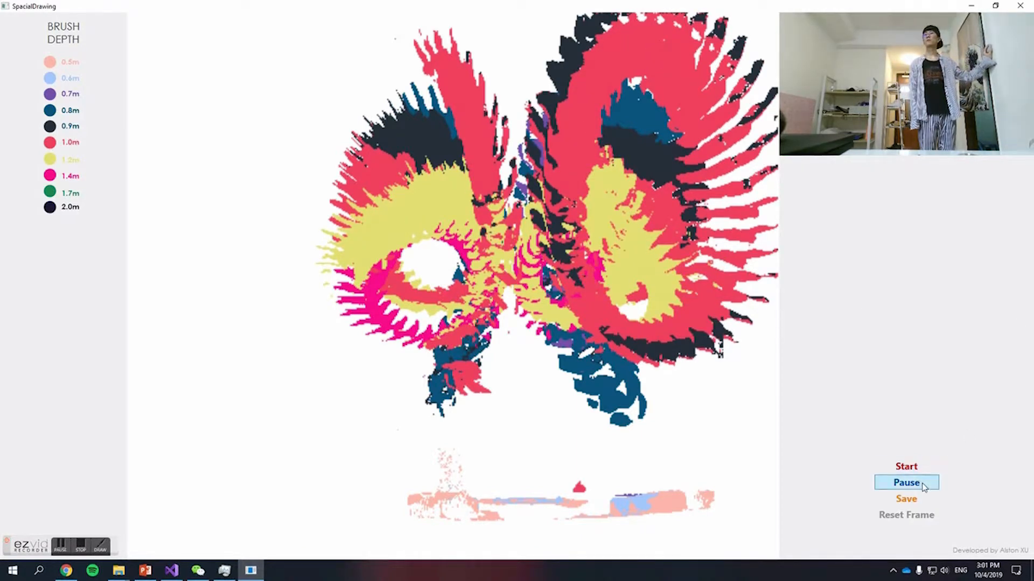
mouse_move(943, 410)
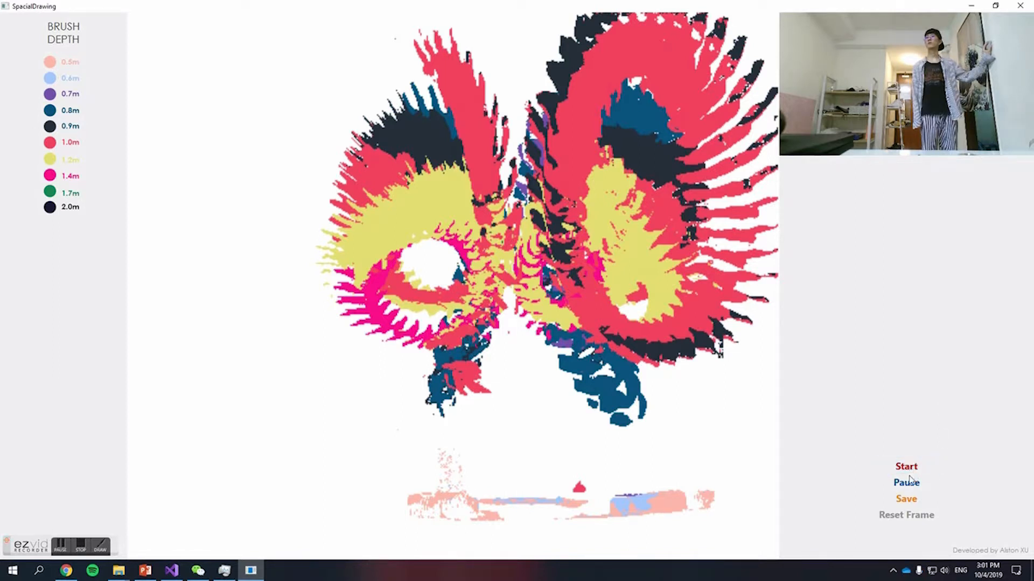
- Reset the frame again and start a fresh pink, yellow, red and purple swirl painting
left_click(905, 515)
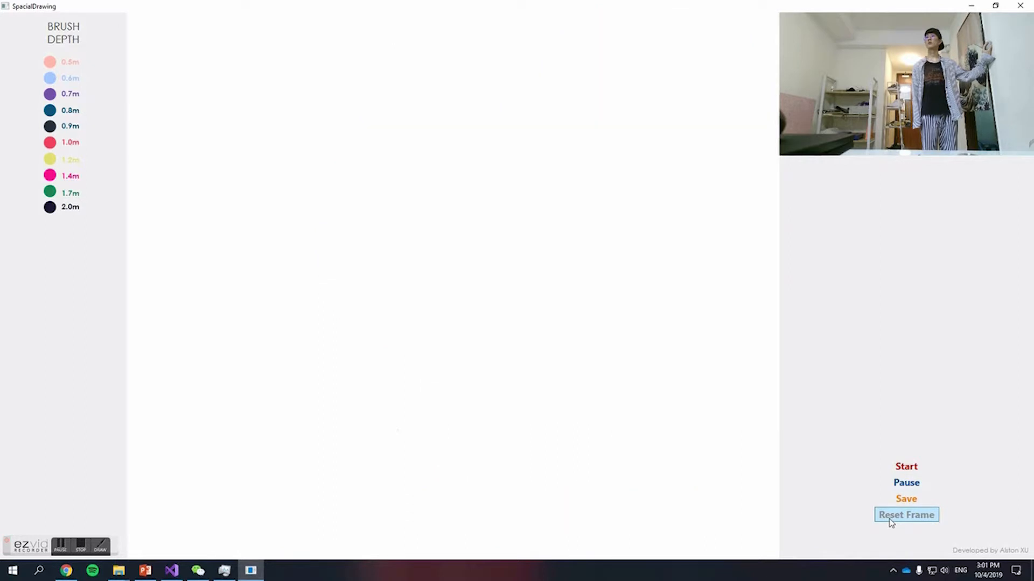
mouse_move(905, 483)
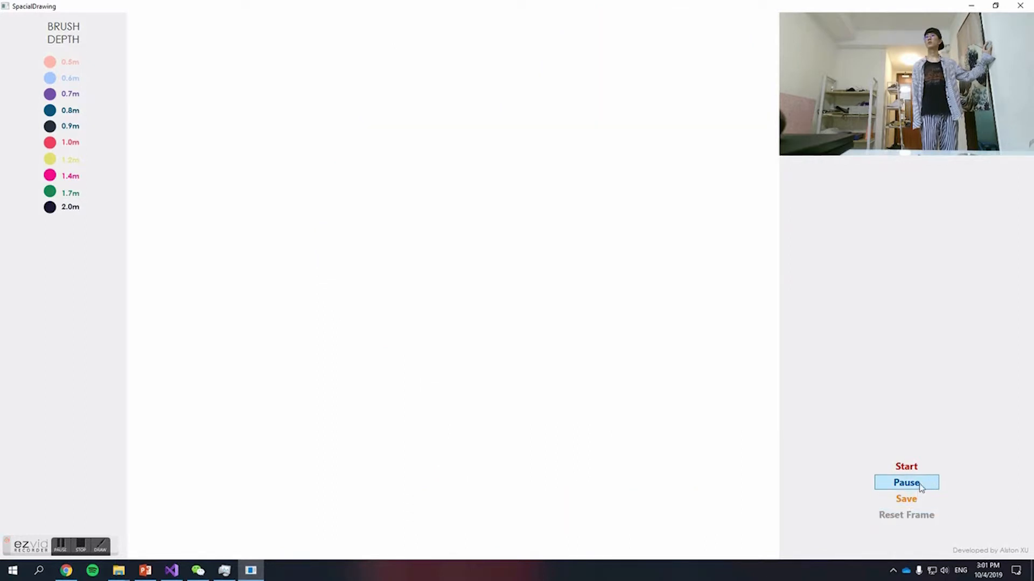
left_click(907, 483)
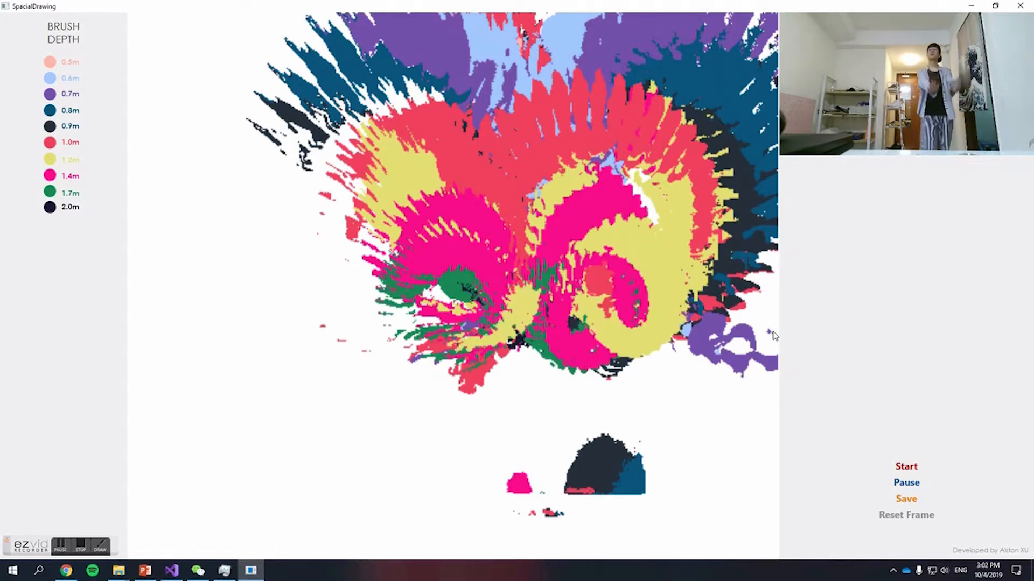
- Pause and save the painting as new_painting.jpg in Assignment1, replacing the existing file
left_click(905, 482)
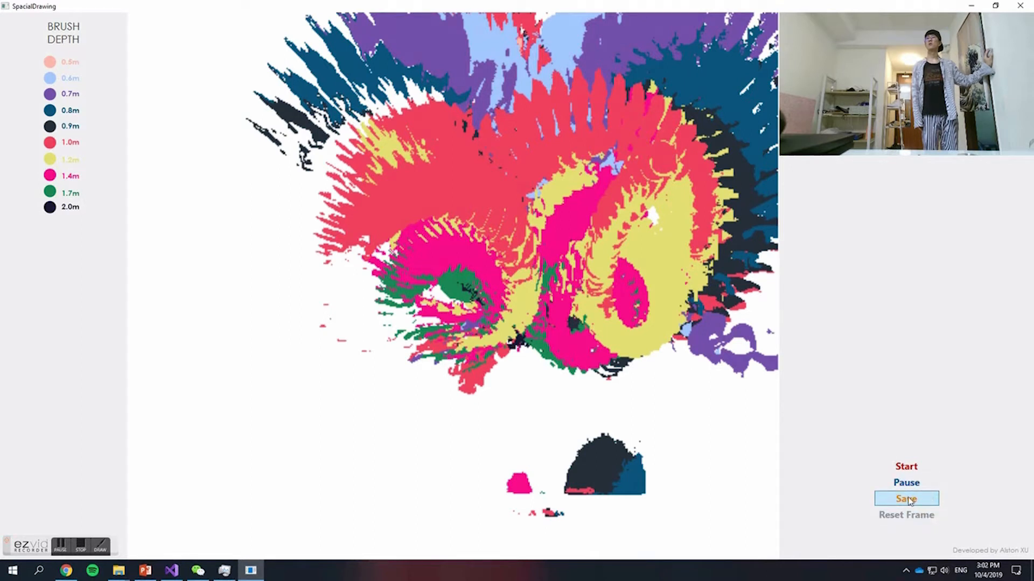
left_click(905, 498)
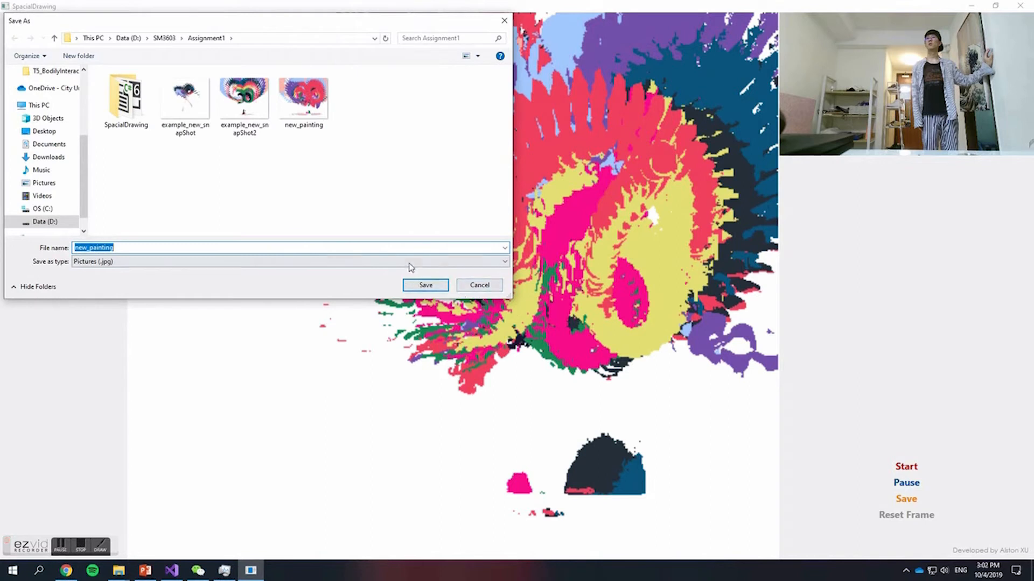
left_click(425, 284)
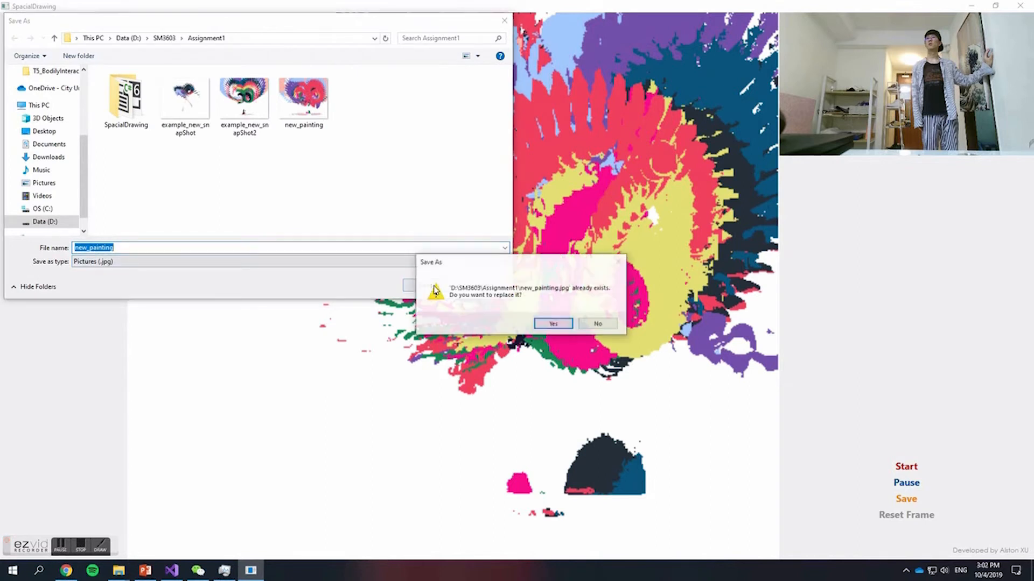
left_click(552, 324)
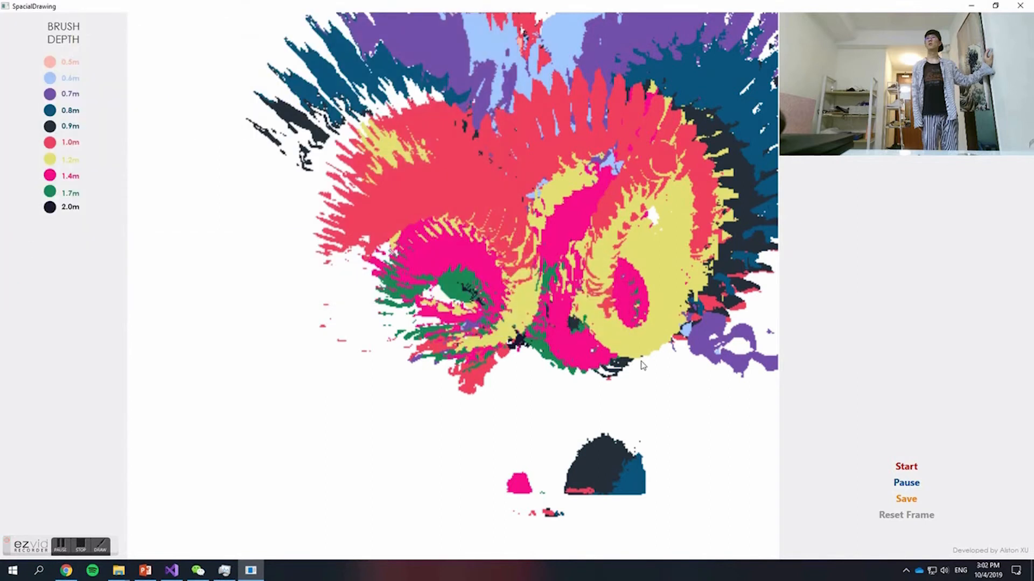